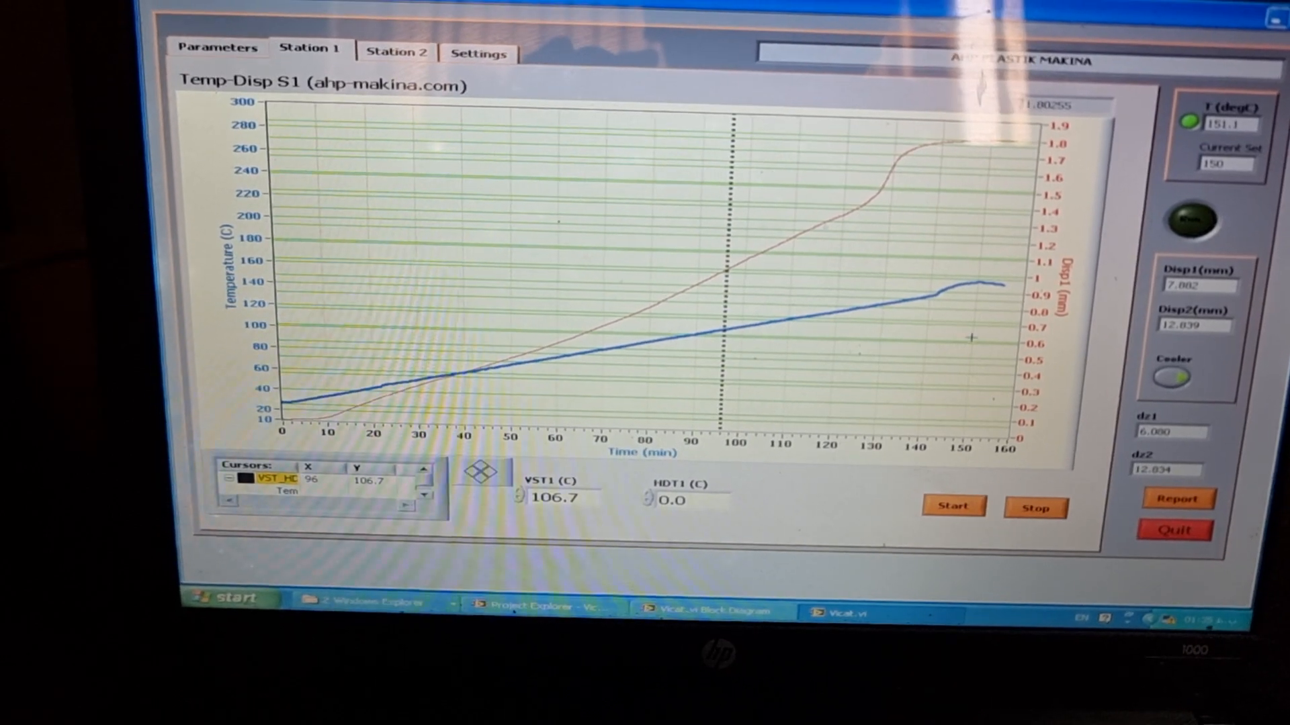
- Show the Vicat.vi test parameters: PVC sample, ISO 306 method A50, 150 °C setpoint
click(217, 46)
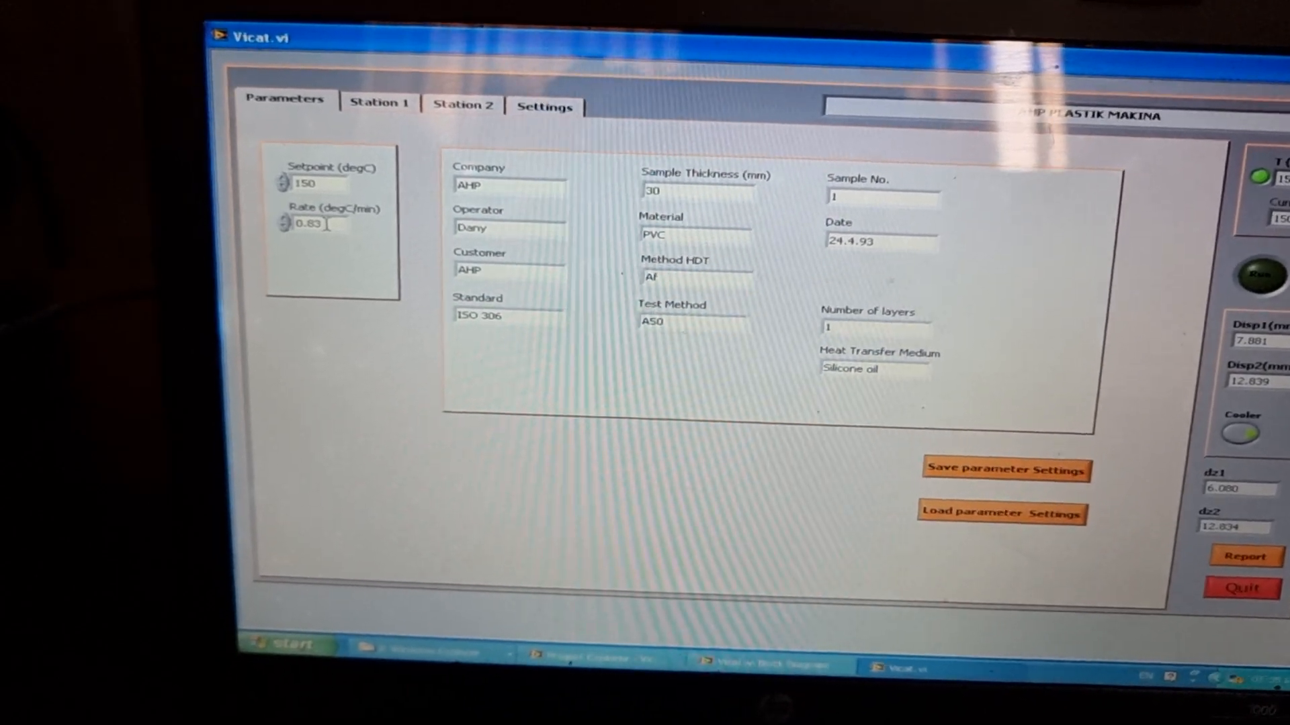
click(377, 103)
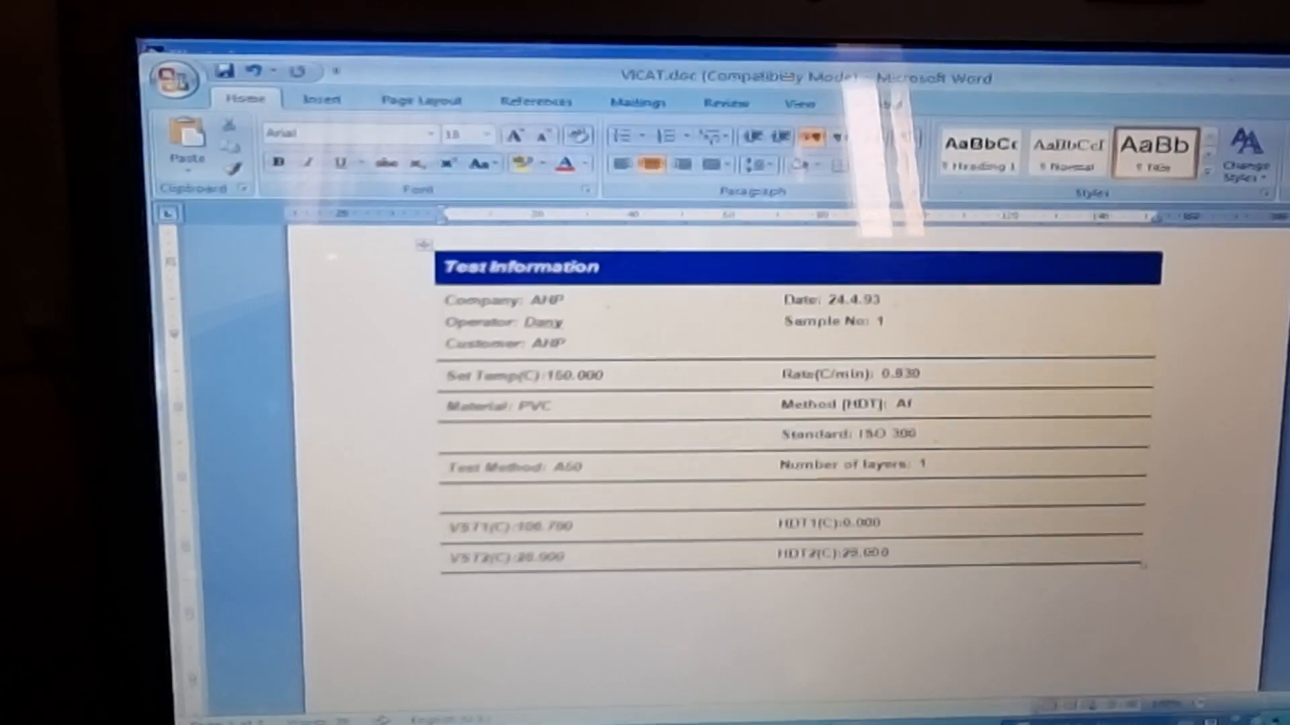
- Scroll VICAT.doc from the Test Information table down to the Station 1 temperature–displacement graph
scroll(down, 3)
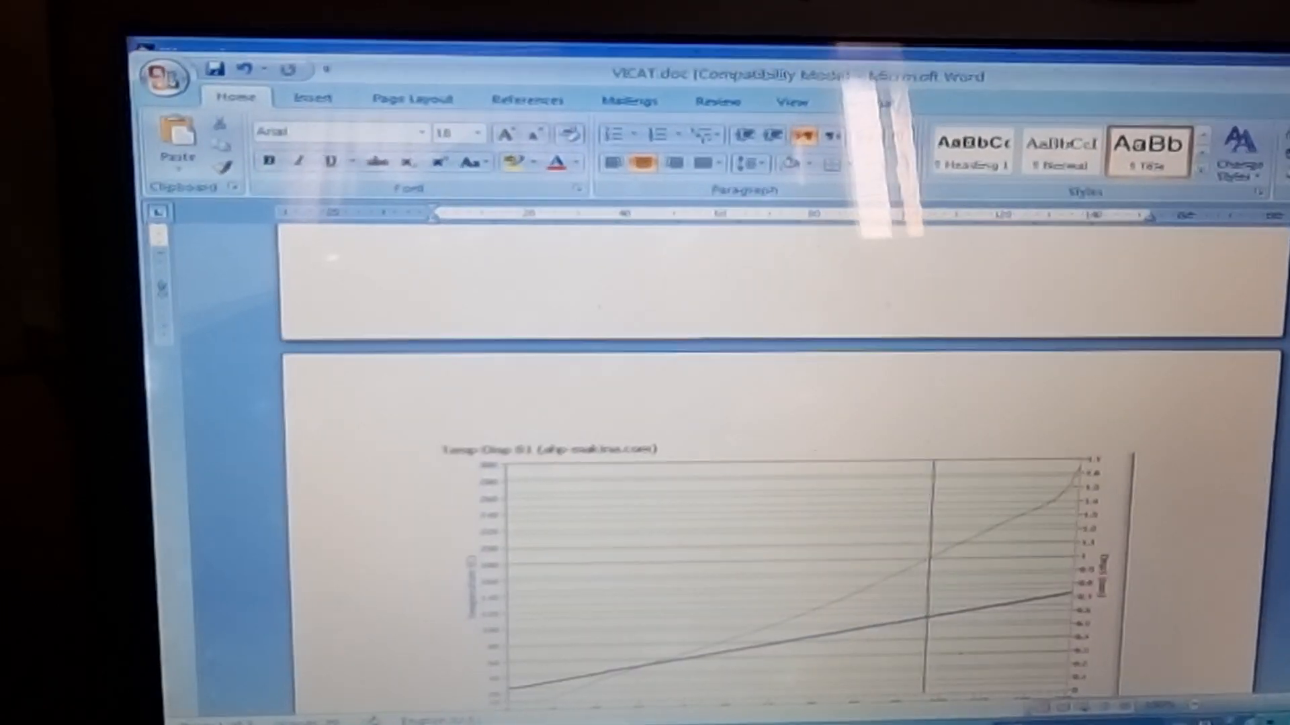